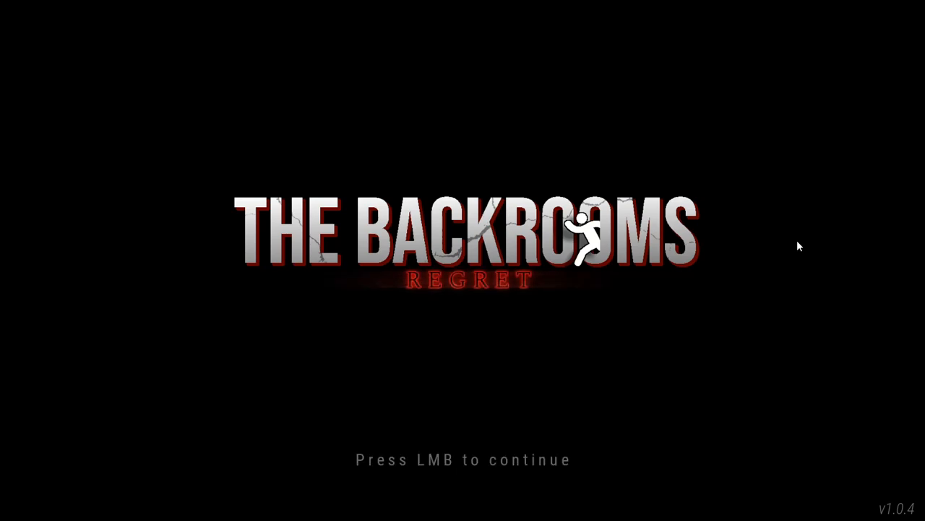
pyautogui.moveTo(384, 392)
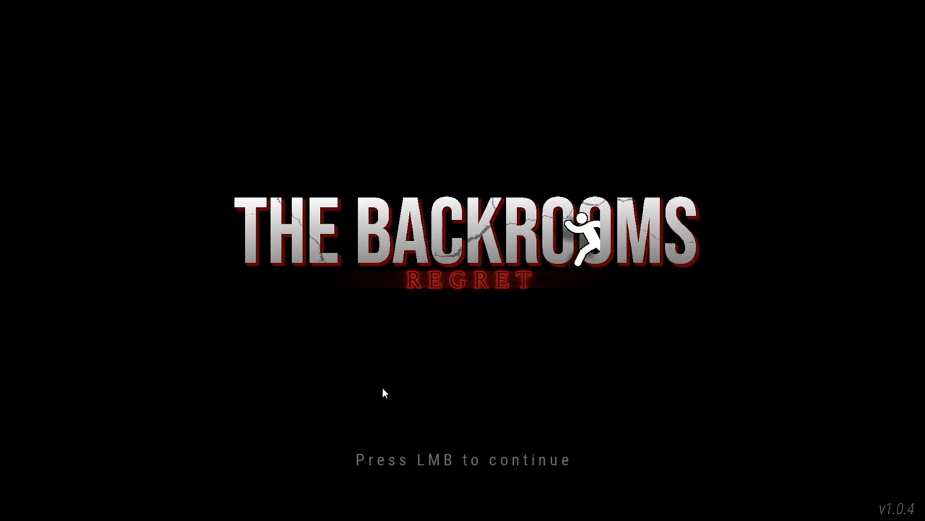
# Step: Continue past the title screen to the Part 0: Prologue main menu
pyautogui.click(384, 392)
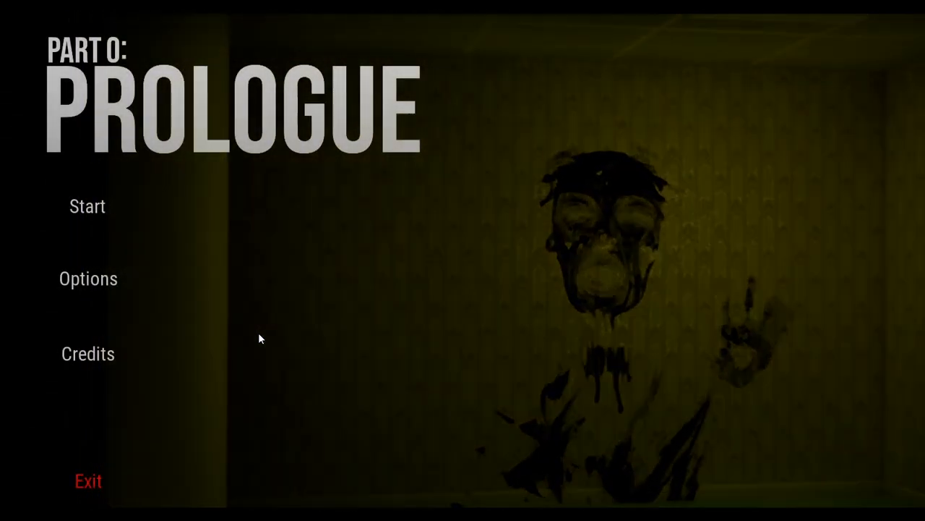
pyautogui.moveTo(88, 279)
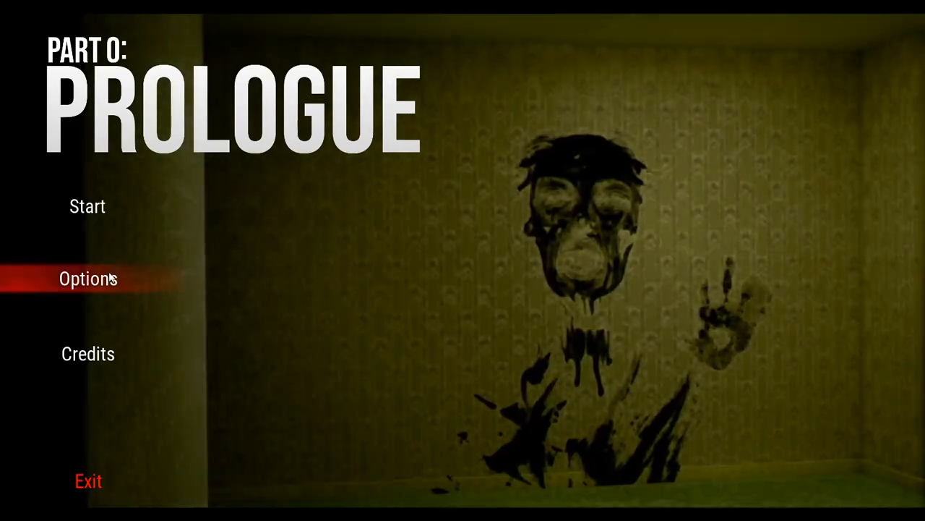
# Step: Lower the music volume to about half and keep Español latino dubbing in Sound options
pyautogui.click(87, 278)
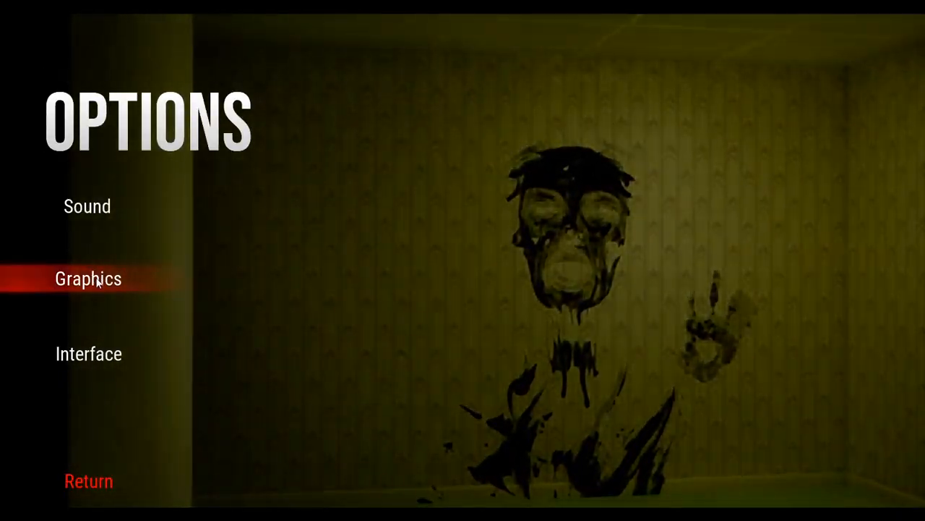
pyautogui.click(87, 206)
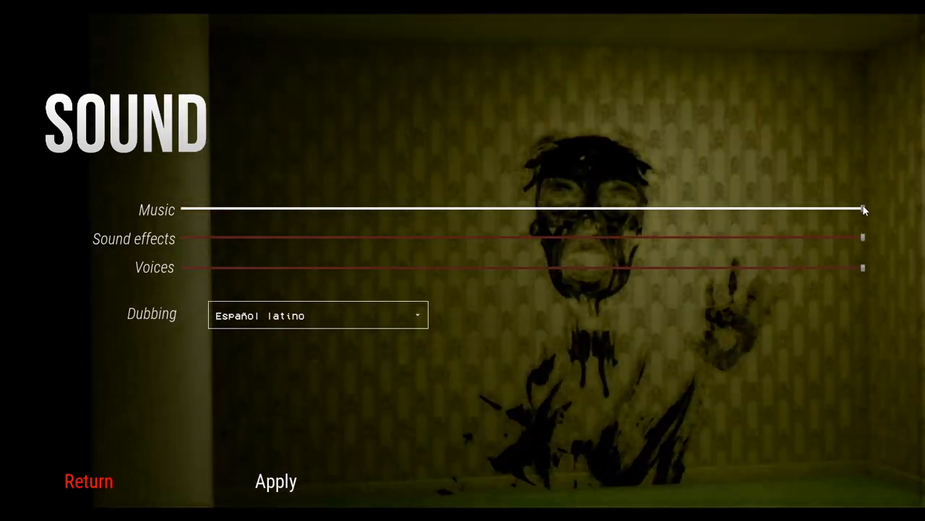
pyautogui.moveTo(863, 210); pyautogui.dragTo(578, 210)
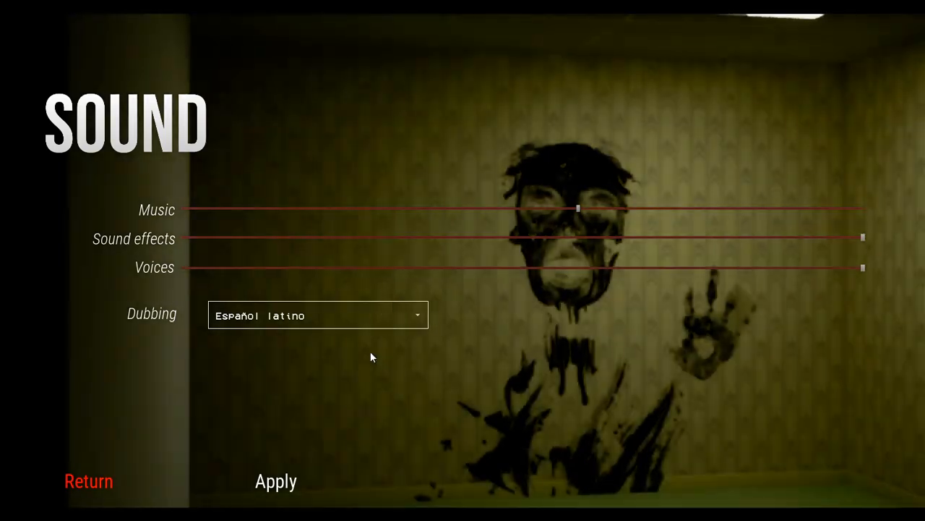
pyautogui.click(317, 315)
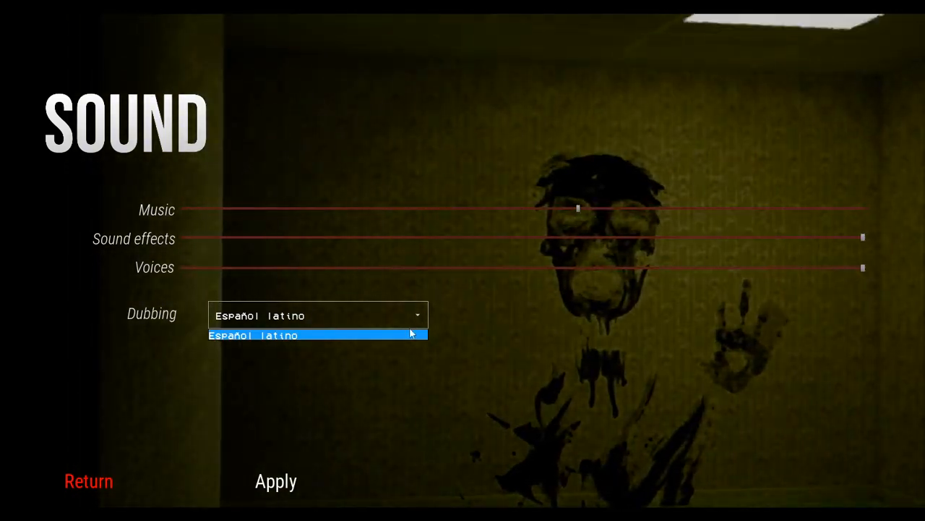
pyautogui.click(316, 334)
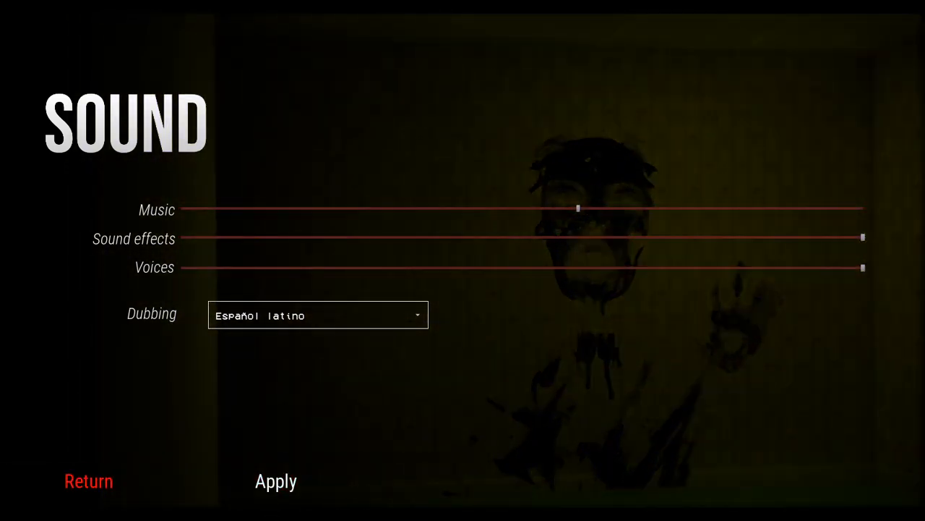
# Step: Return to the main menu and start playing the Prologue
pyautogui.click(88, 481)
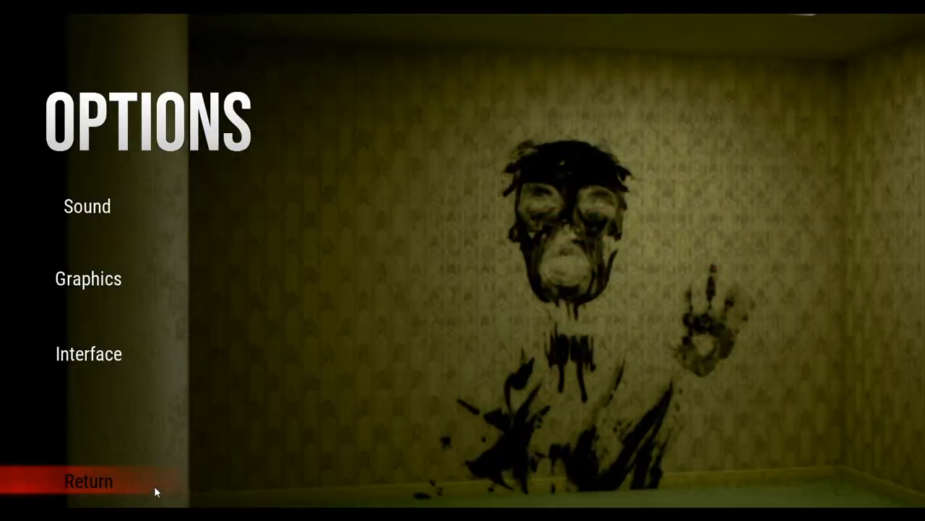
pyautogui.click(88, 481)
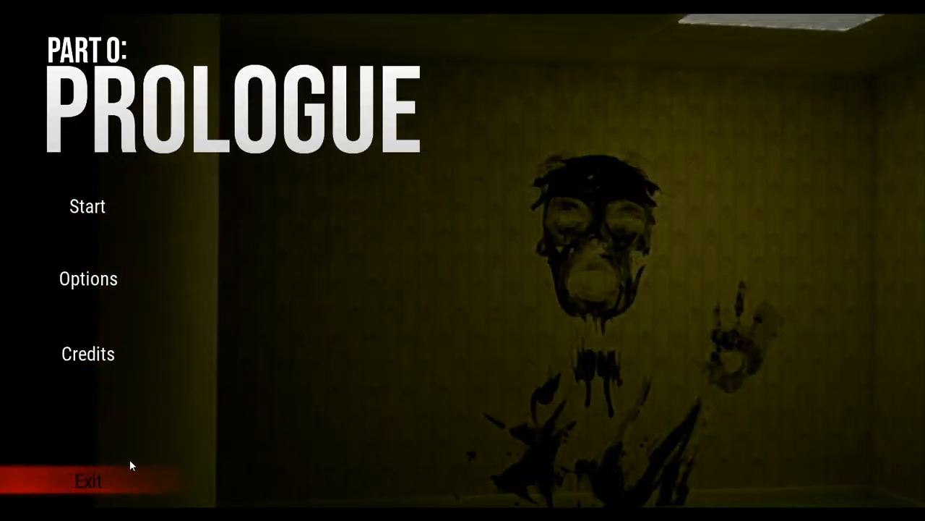
pyautogui.click(87, 207)
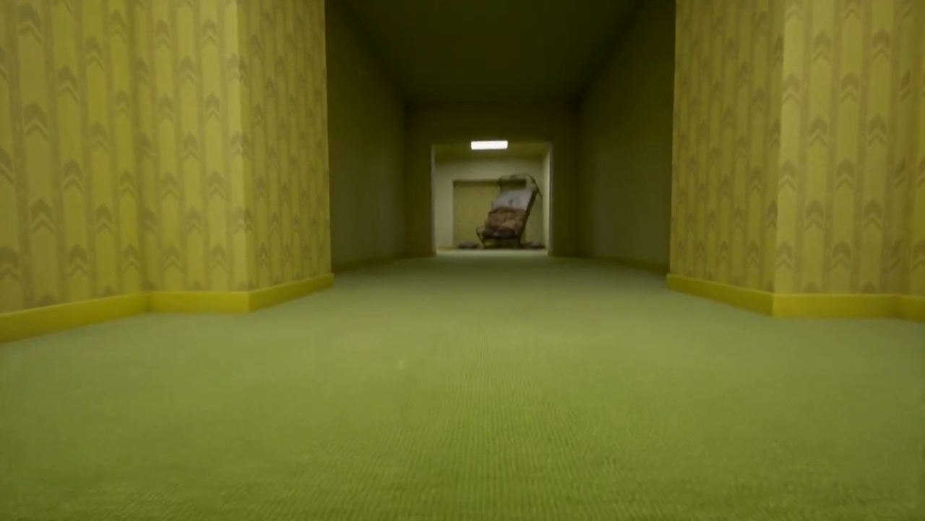
# Step: Walk down the corridor to the lit room with the tilted bed
pyautogui.press('w')
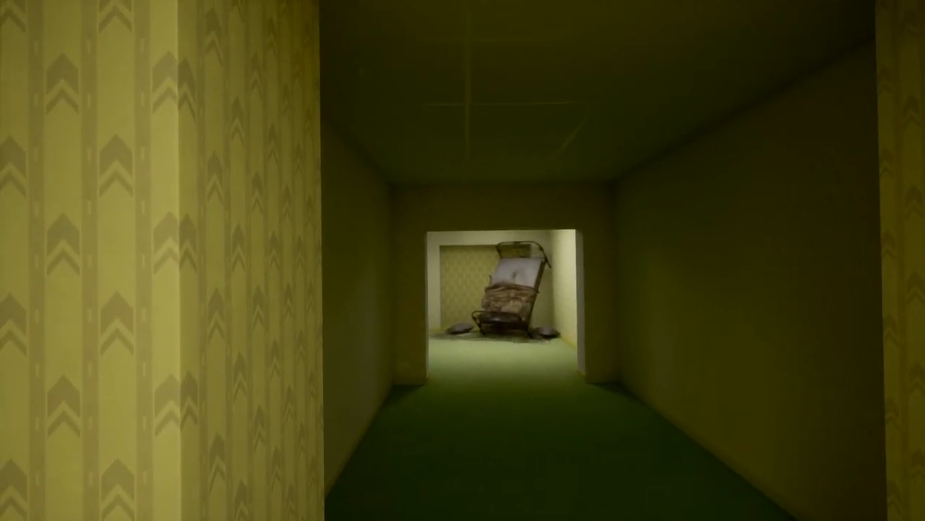
pyautogui.press('w')
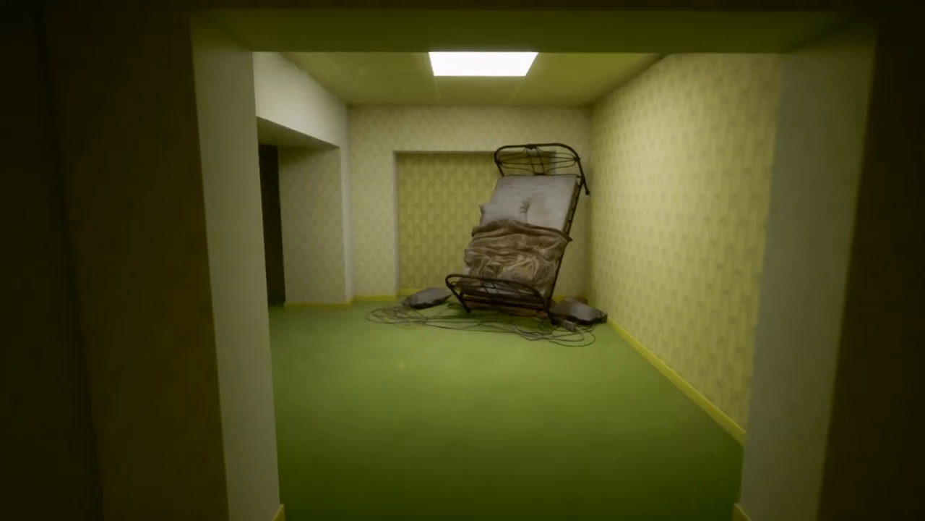
pyautogui.moveTo(463, 260)
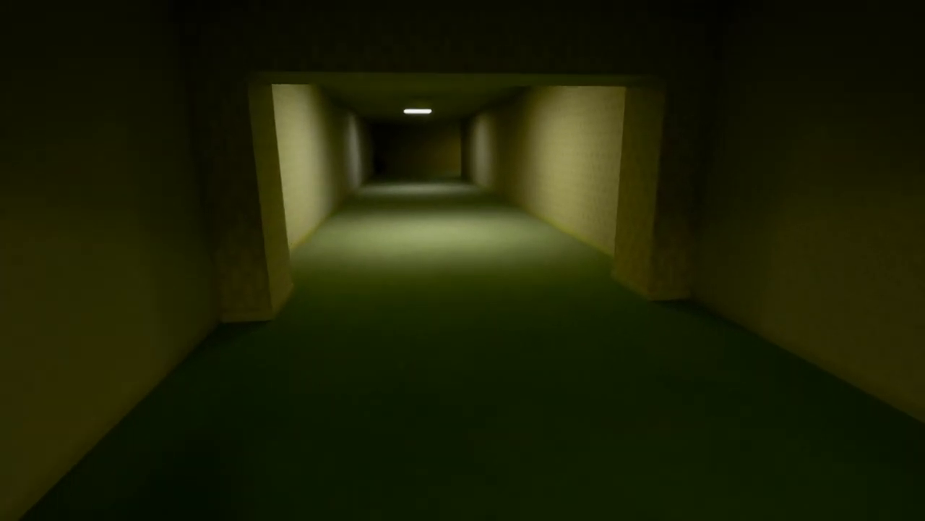
# Step: Walk along the long lit corridor to its dark far end
pyautogui.press('w')
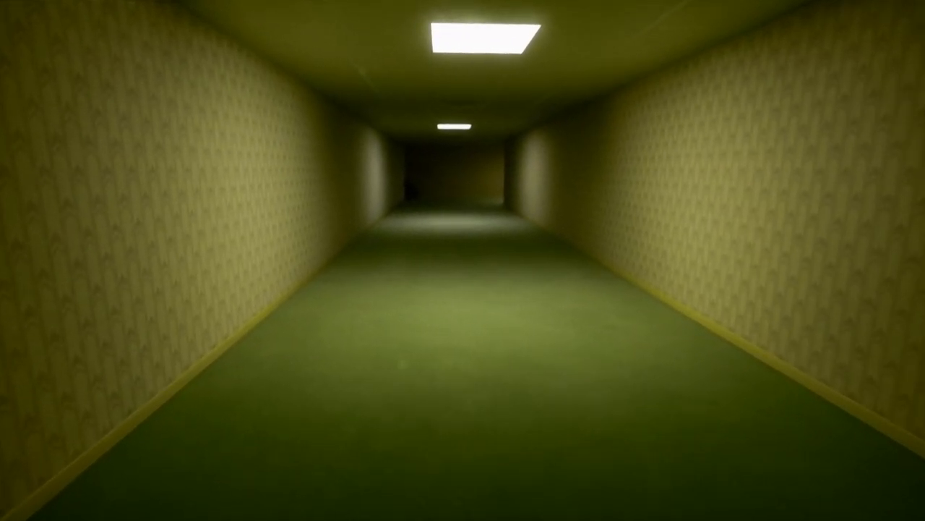
pyautogui.press('w')
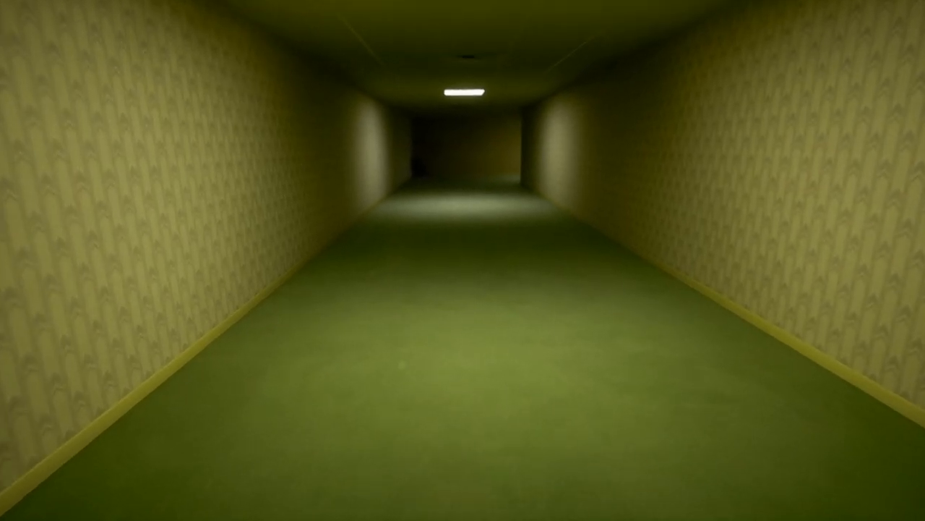
pyautogui.press('w')
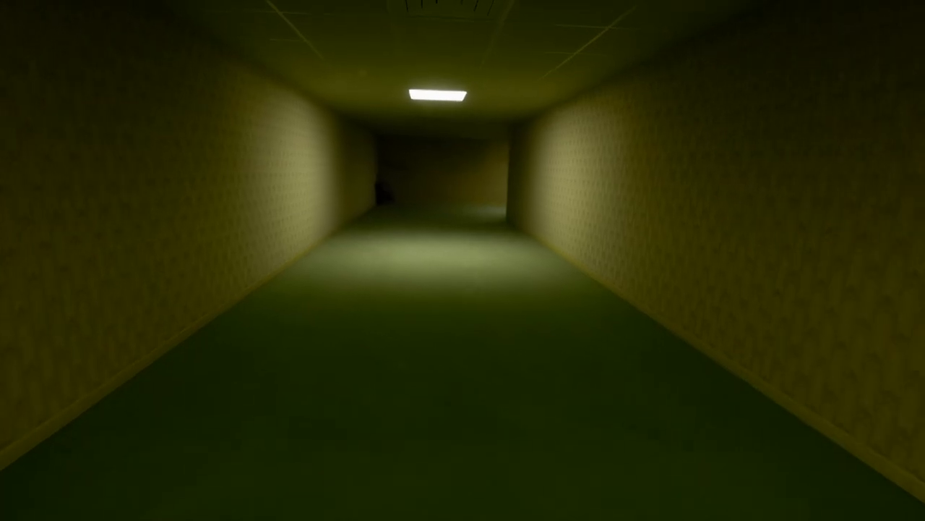
pyautogui.press('w')
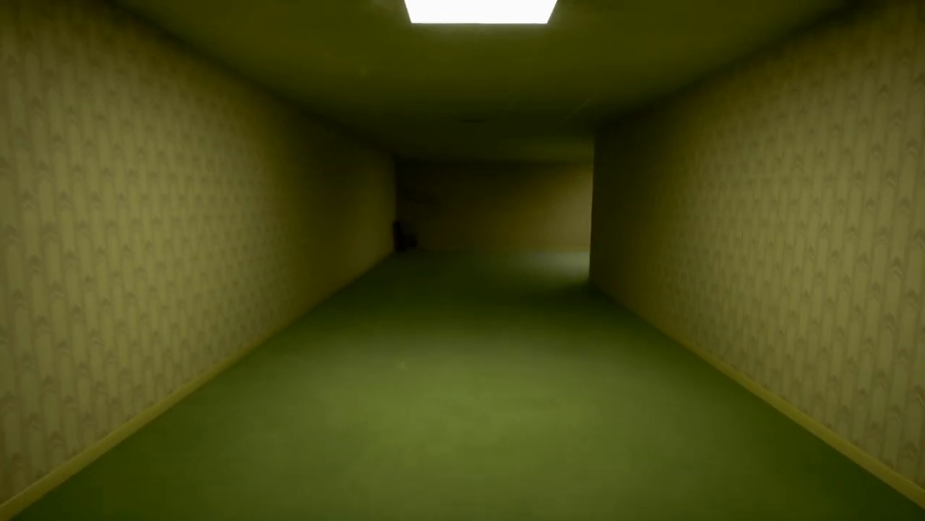
# Step: Turn into the room with the wardrobe and sideboard, then pause the game
pyautogui.press('w')
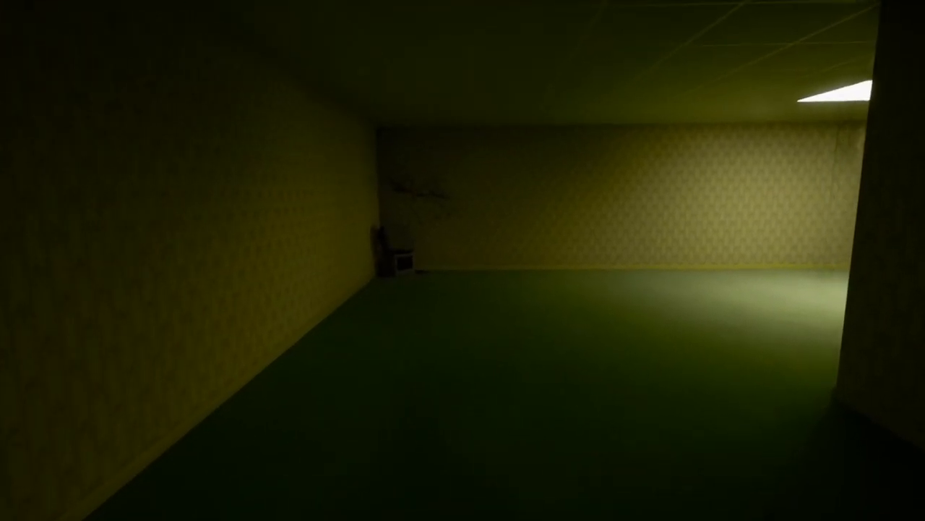
pyautogui.moveTo(462, 261)
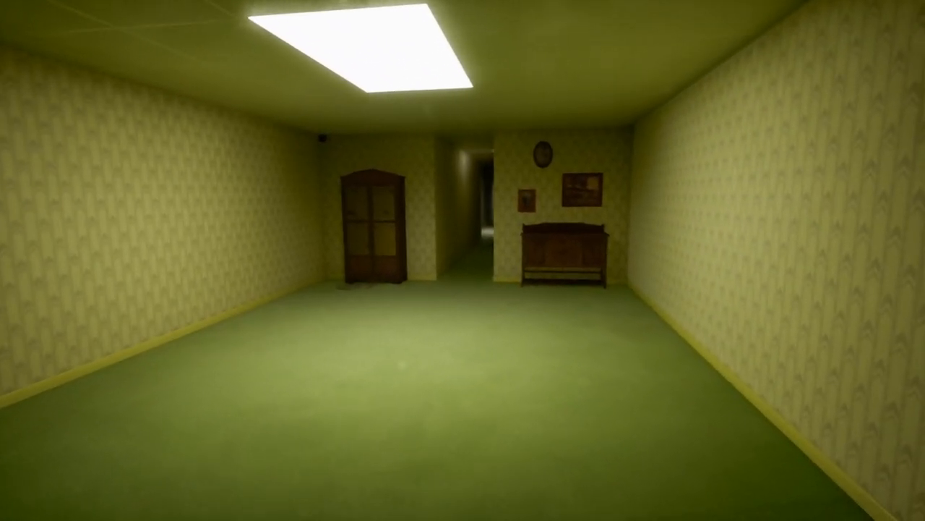
pyautogui.press('w')
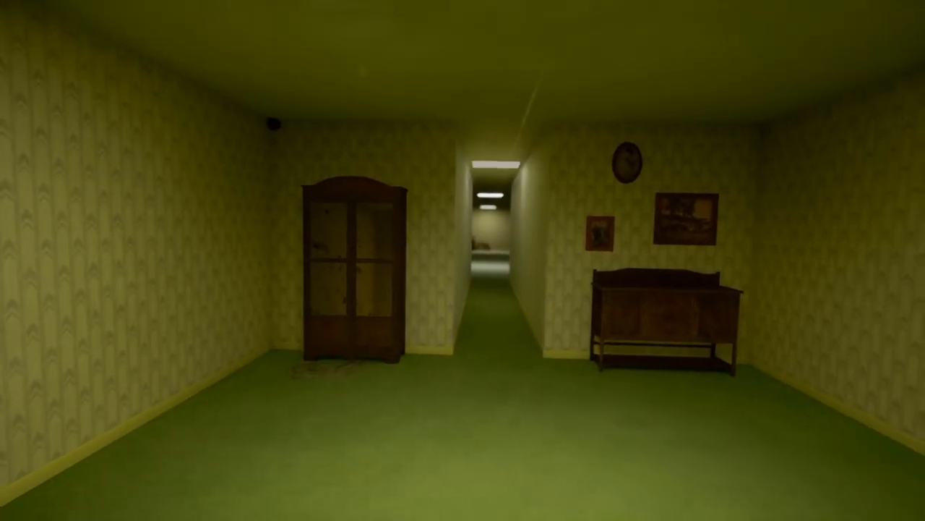
pyautogui.press('Escape')
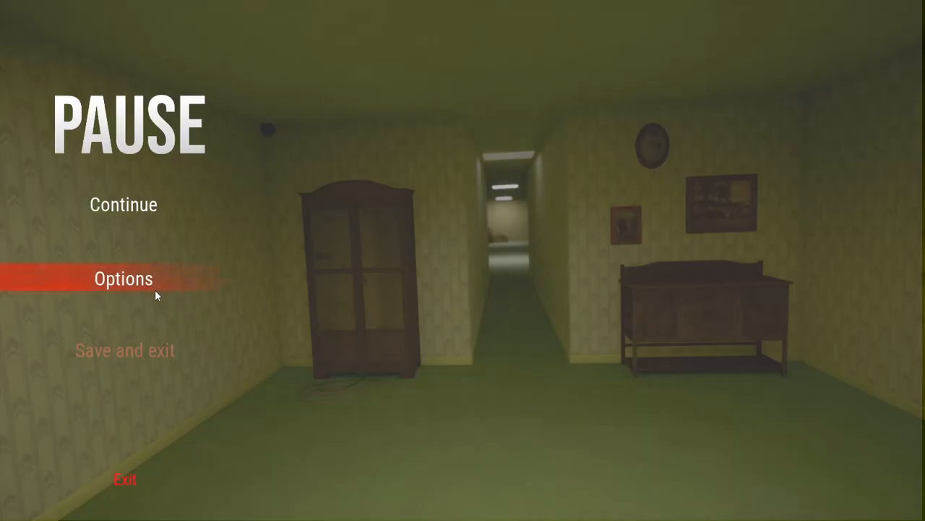
# Step: Check the Interface options keeping English, back out, and resume the game
pyautogui.click(122, 278)
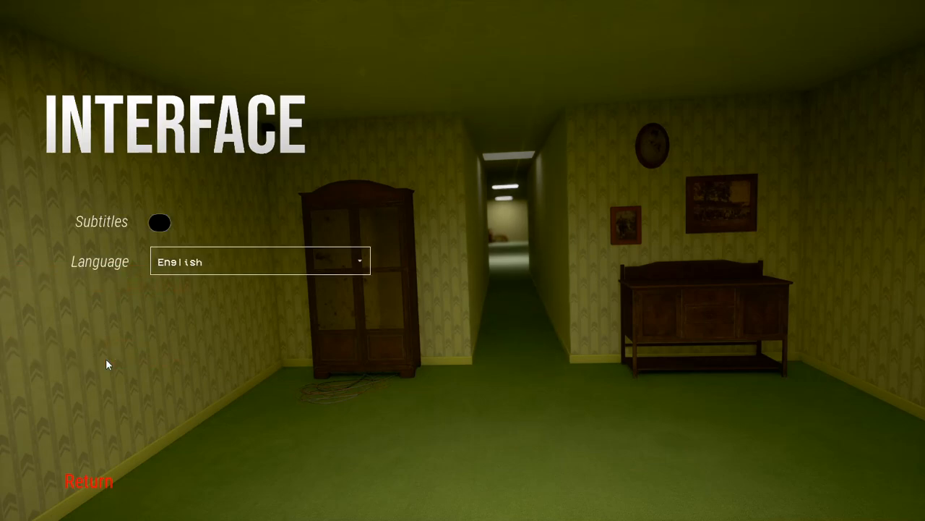
pyautogui.moveTo(80, 486)
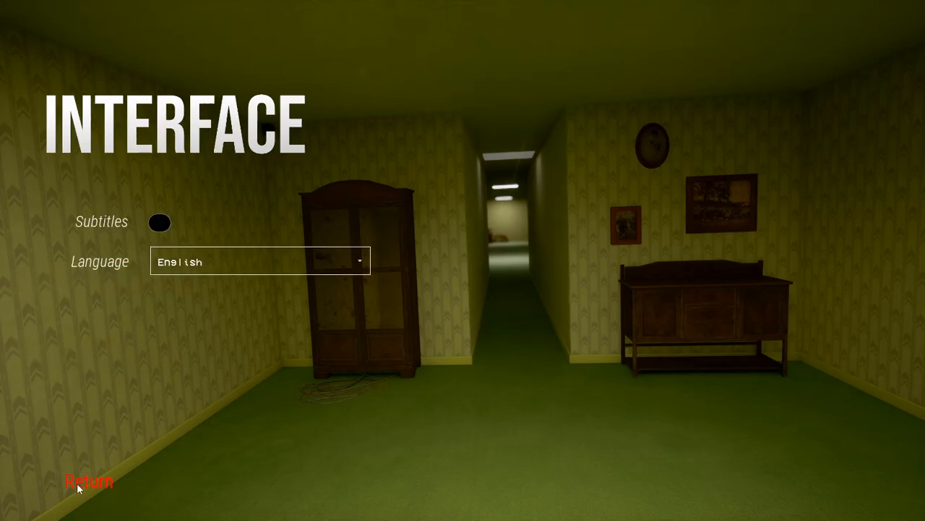
pyautogui.click(88, 480)
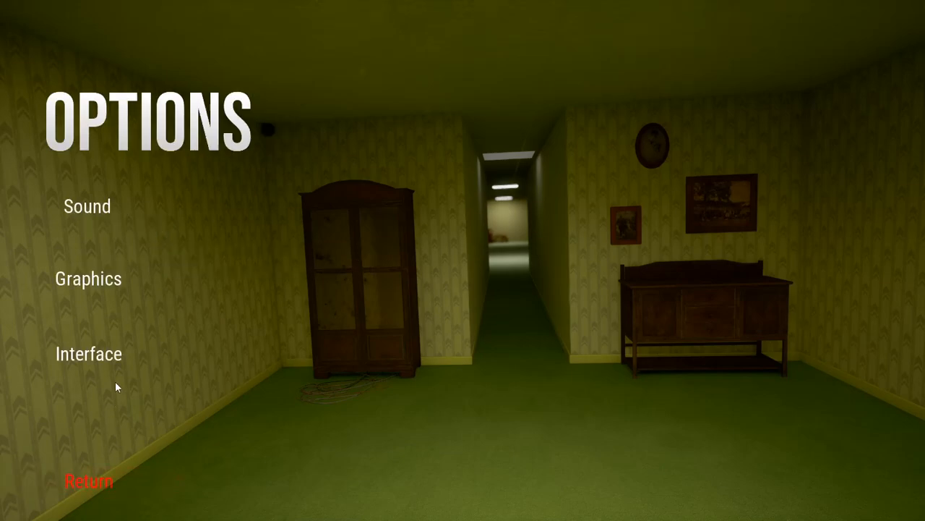
pyautogui.click(89, 480)
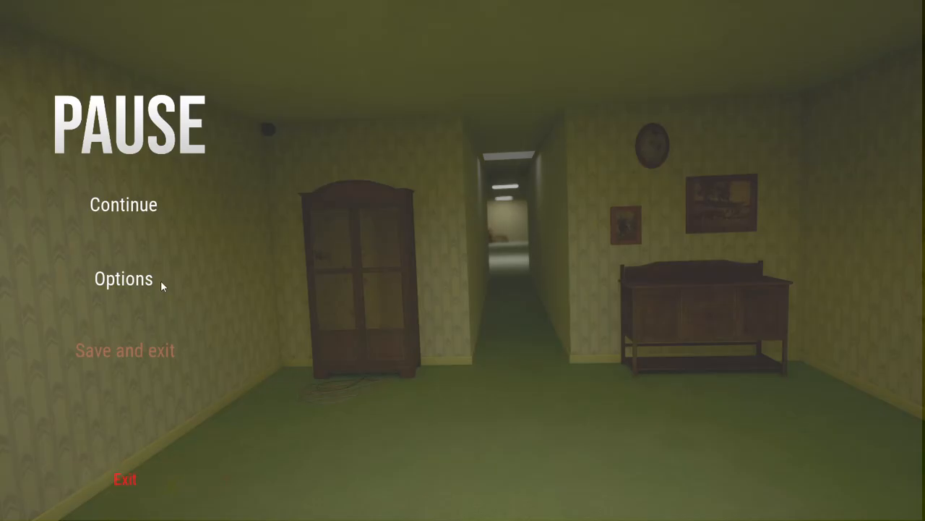
pyautogui.click(123, 205)
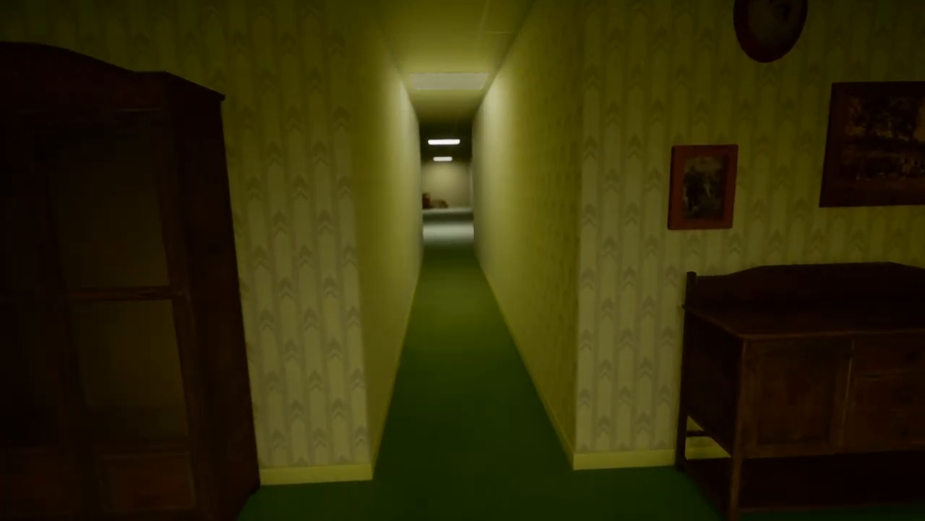
# Step: Walk the narrow corridor past the red furniture toward the table with objects
pyautogui.press('W')
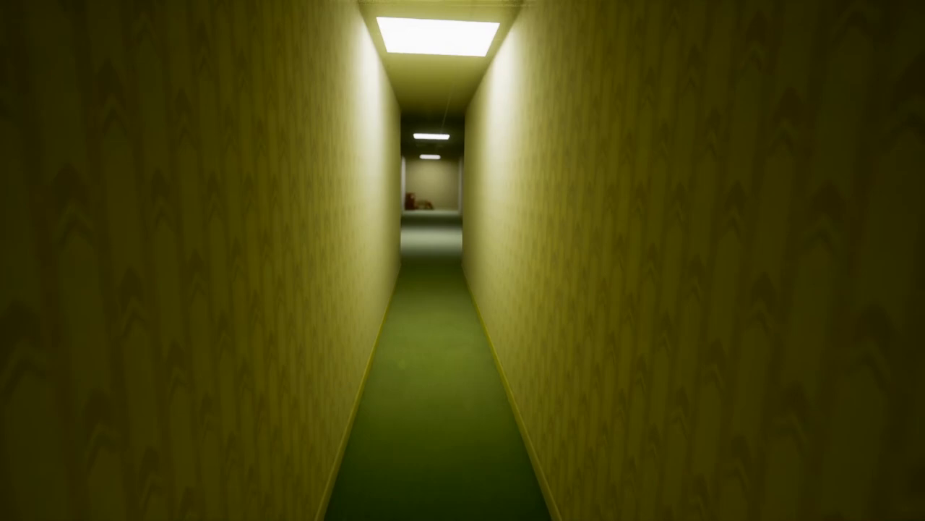
pyautogui.press('w')
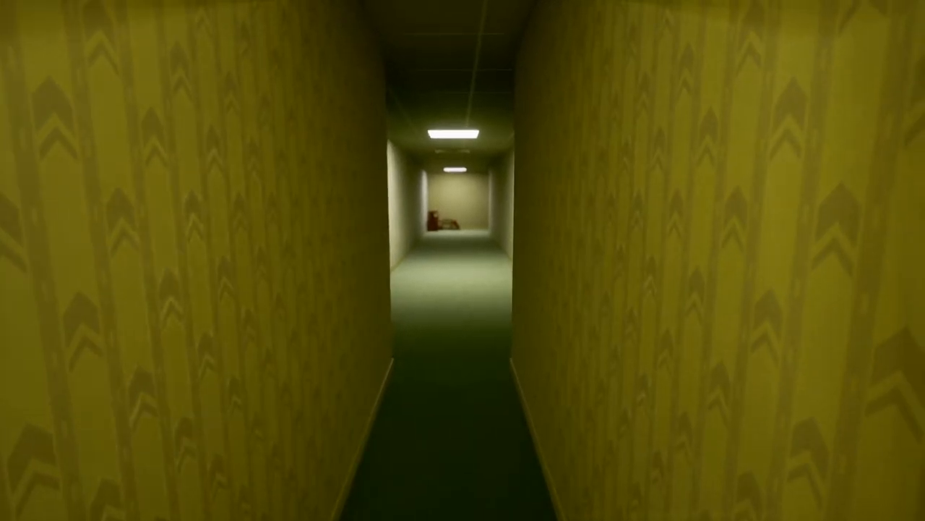
pyautogui.press('w')
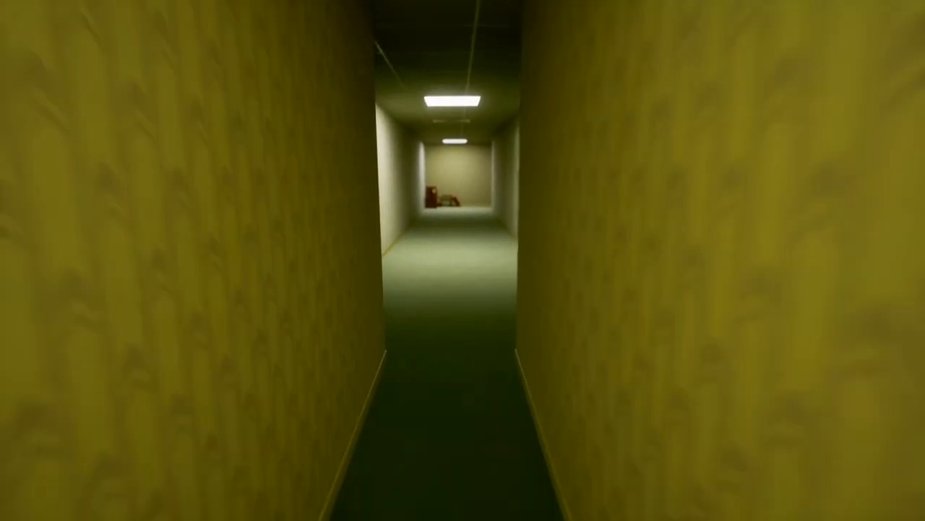
pyautogui.press('w')
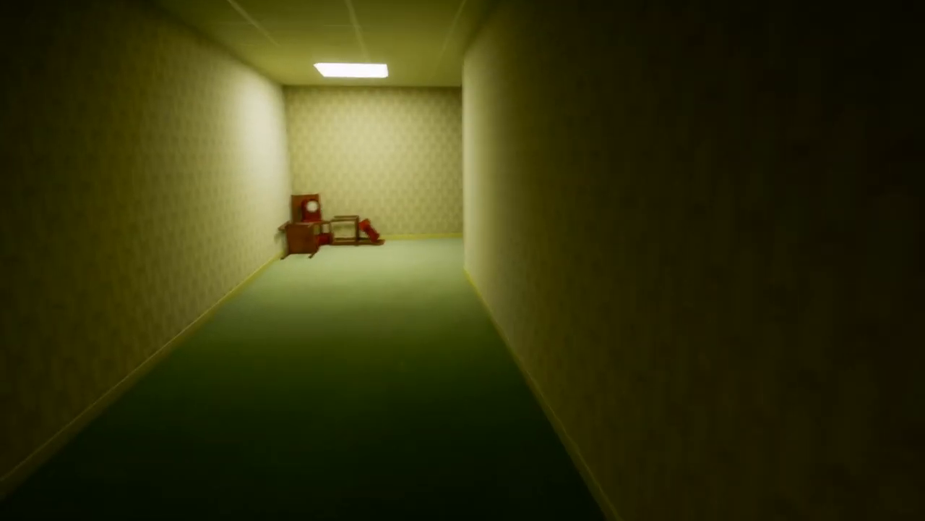
pyautogui.press('W')
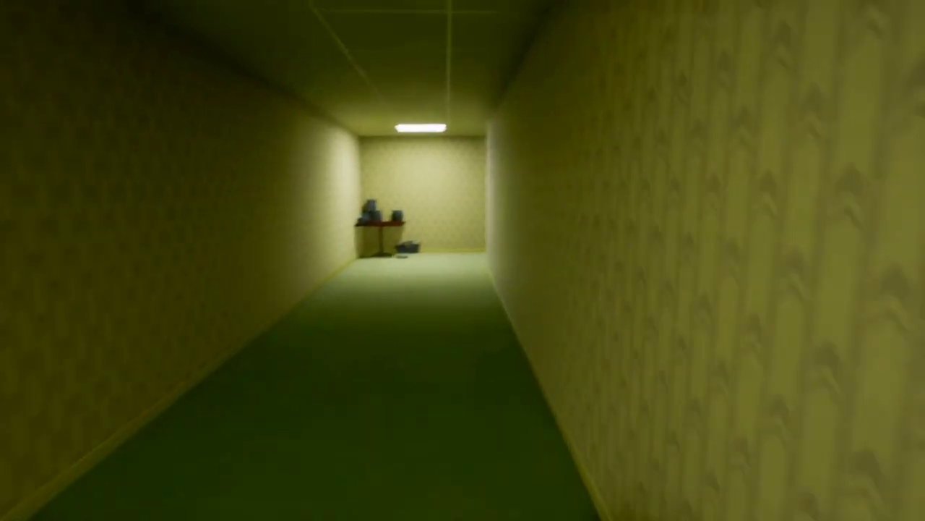
pyautogui.press('w')
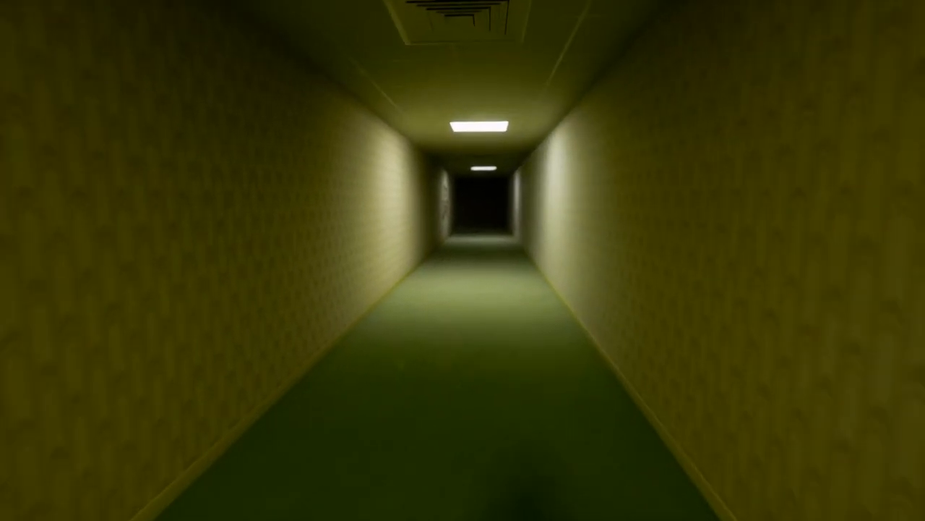
# Step: Continue down the dim and lit corridors to the locked red door
pyautogui.press('w')
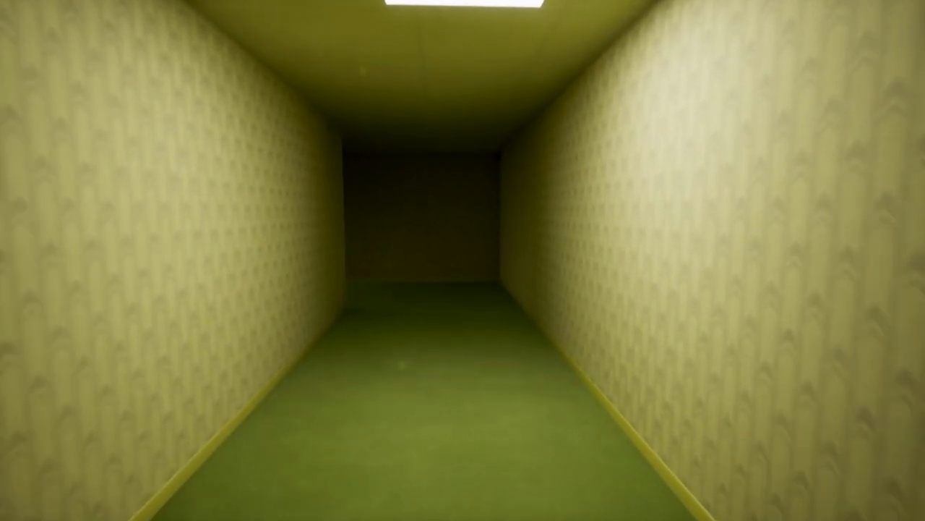
pyautogui.press('w')
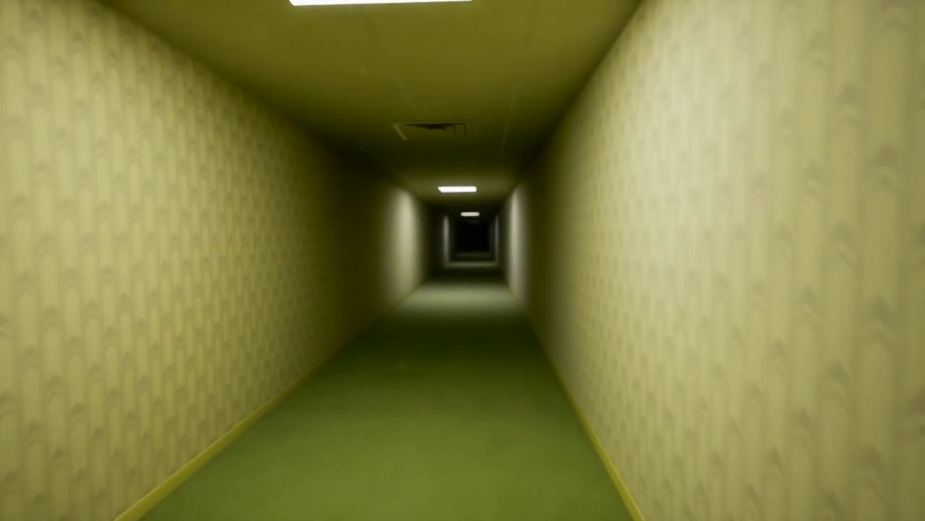
pyautogui.press('w')
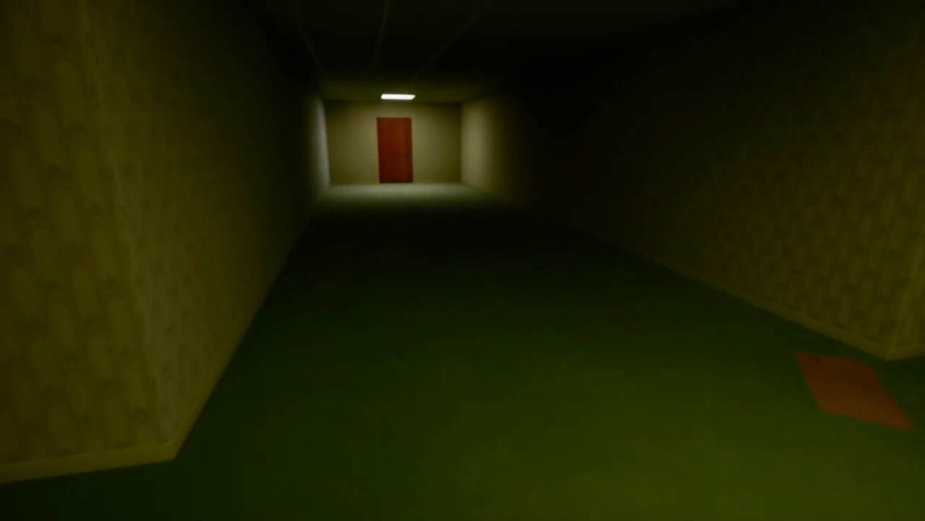
pyautogui.press('w')
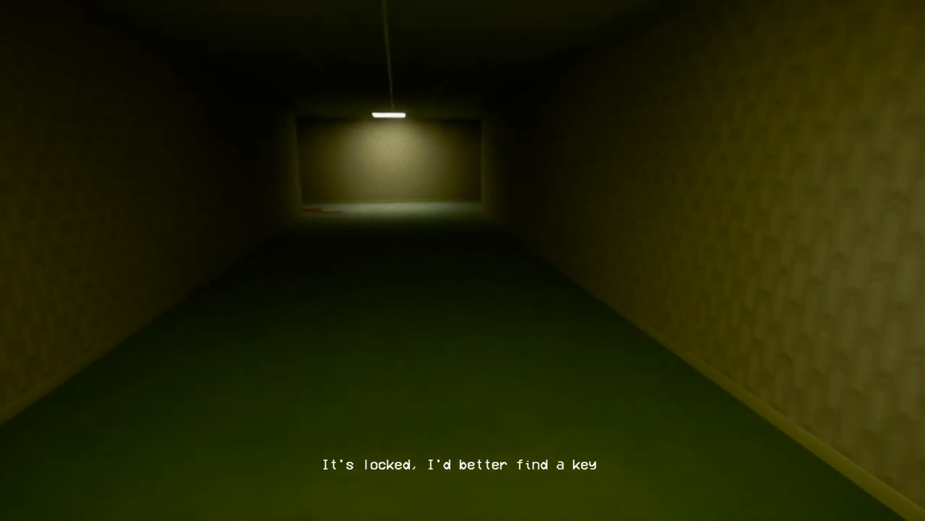
pyautogui.press('w')
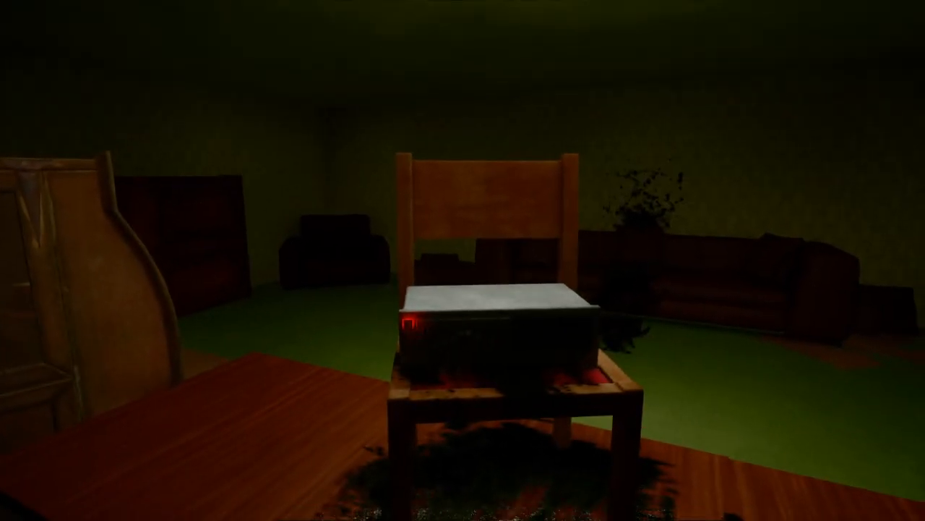
pyautogui.moveTo(463, 260)
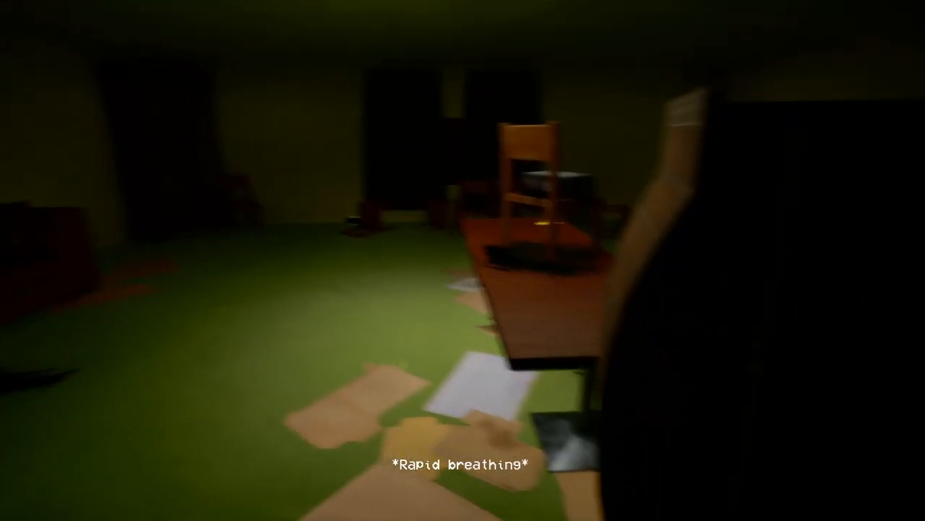
pyautogui.moveTo(463, 260)
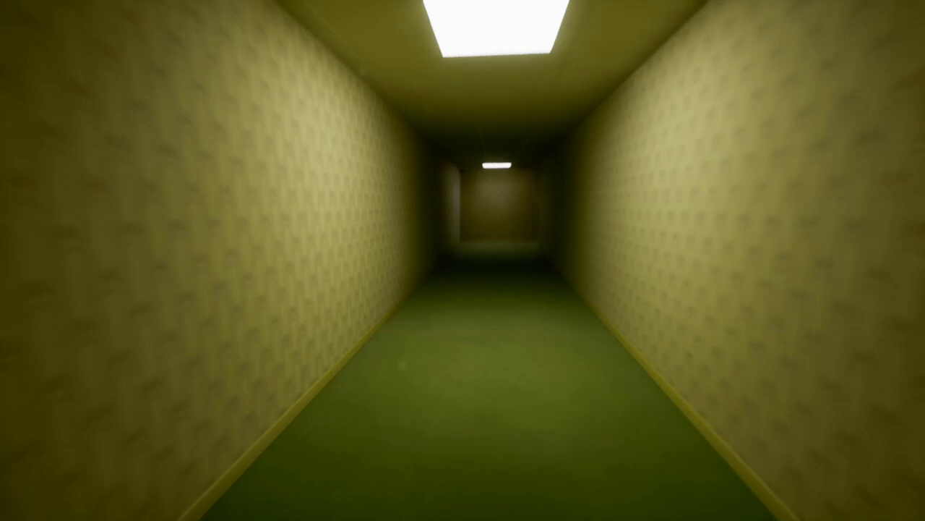
# Step: Head back to the red door, unlock it with the key, and enter the darker corridor
pyautogui.press('w')
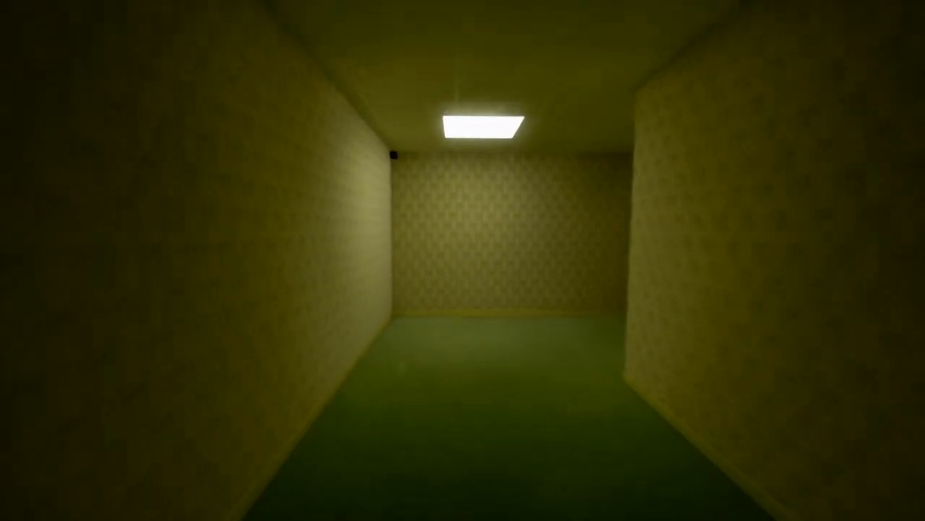
pyautogui.press('w')
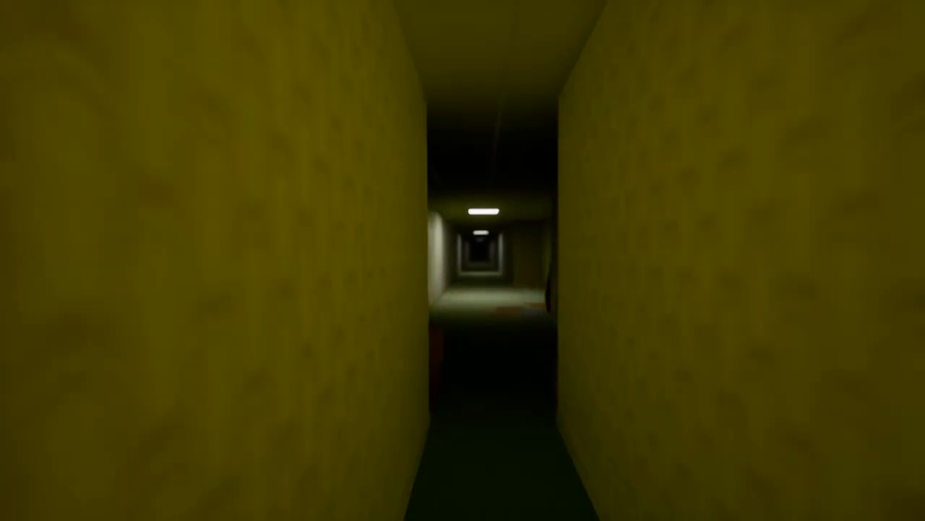
pyautogui.press('w')
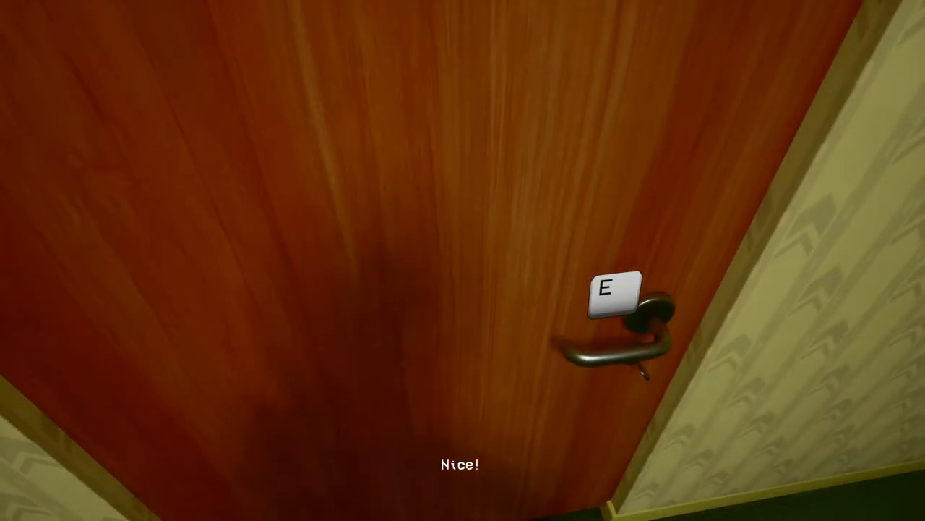
pyautogui.press('e')
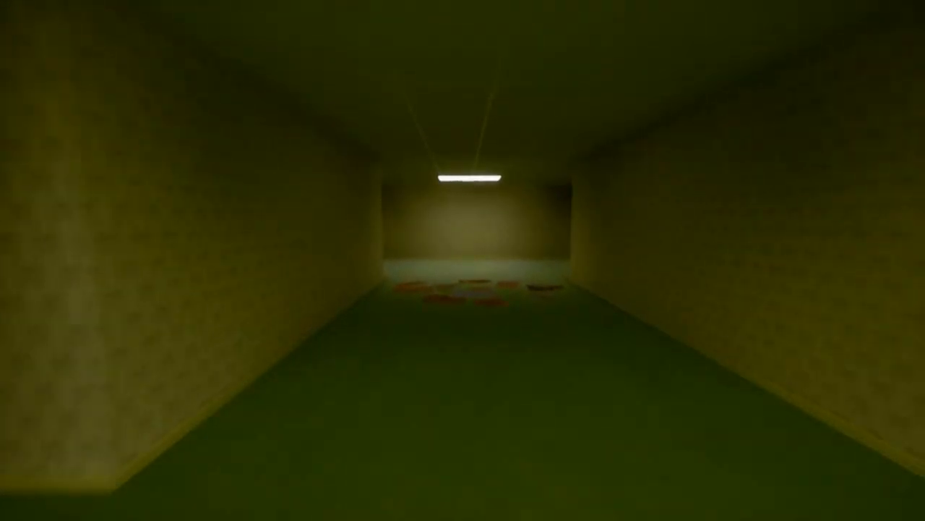
pyautogui.press('w')
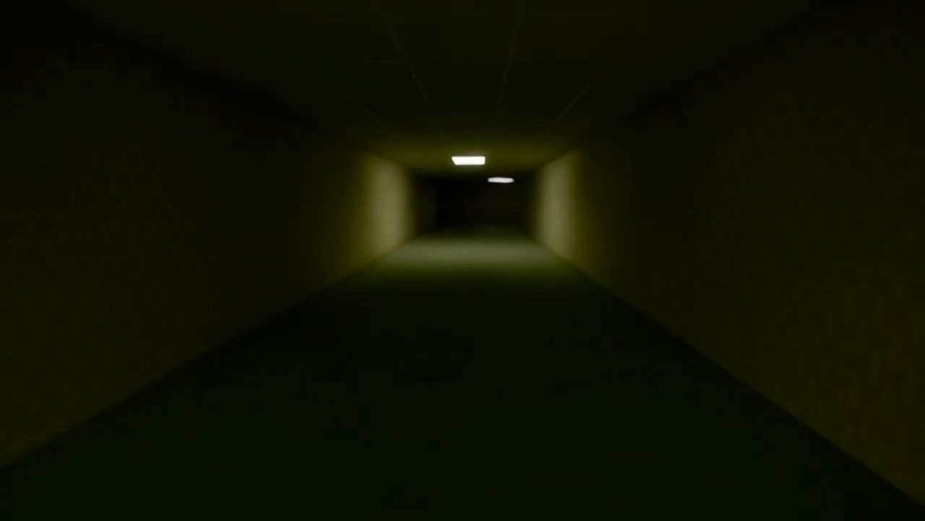
# Step: Walk past the floor-writing room, pick up the key from the table, and take the narrow hallway
pyautogui.press('w')
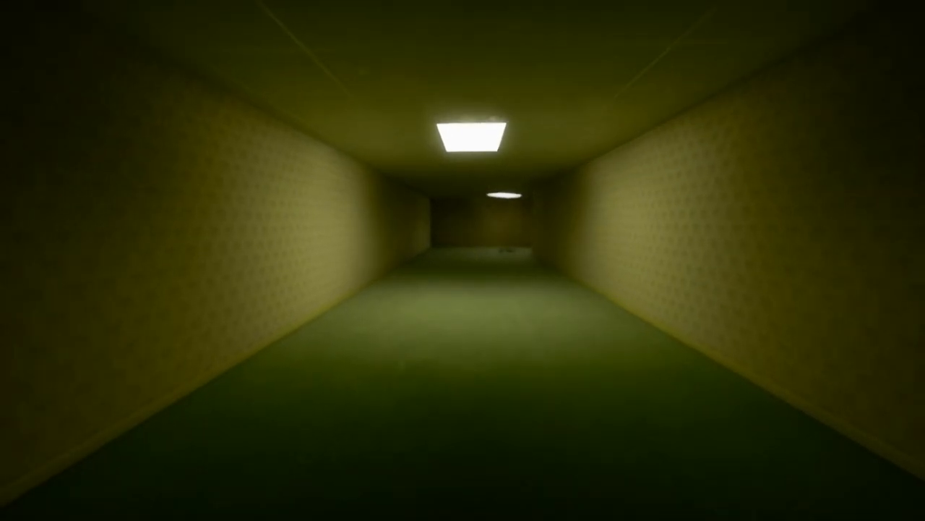
pyautogui.press('W')
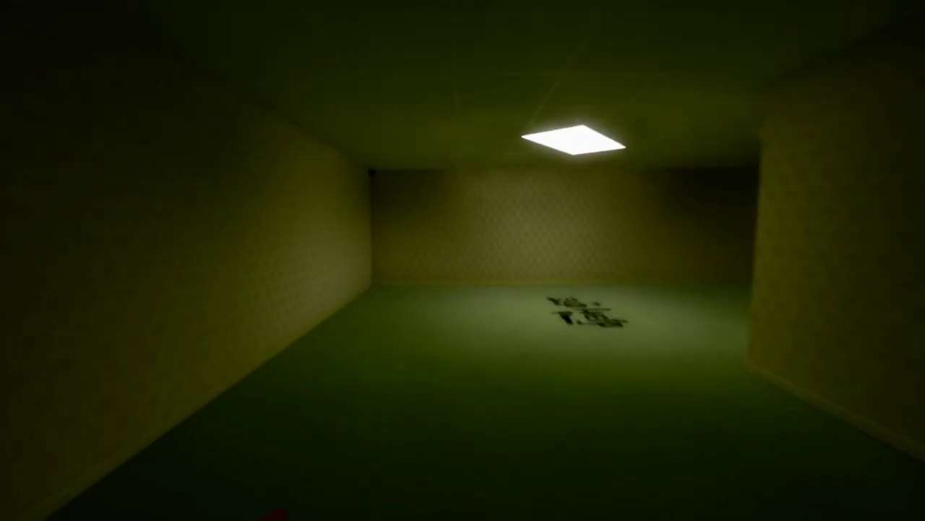
pyautogui.press('w')
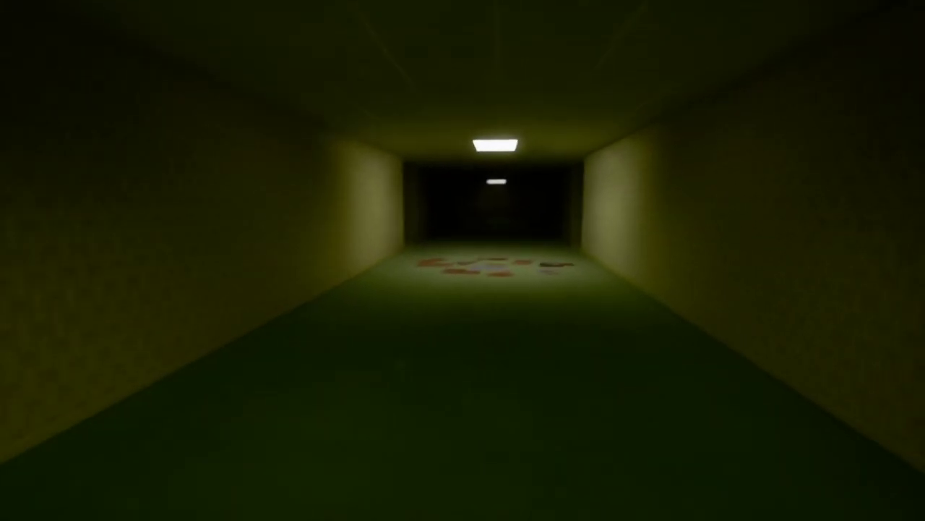
pyautogui.press('w')
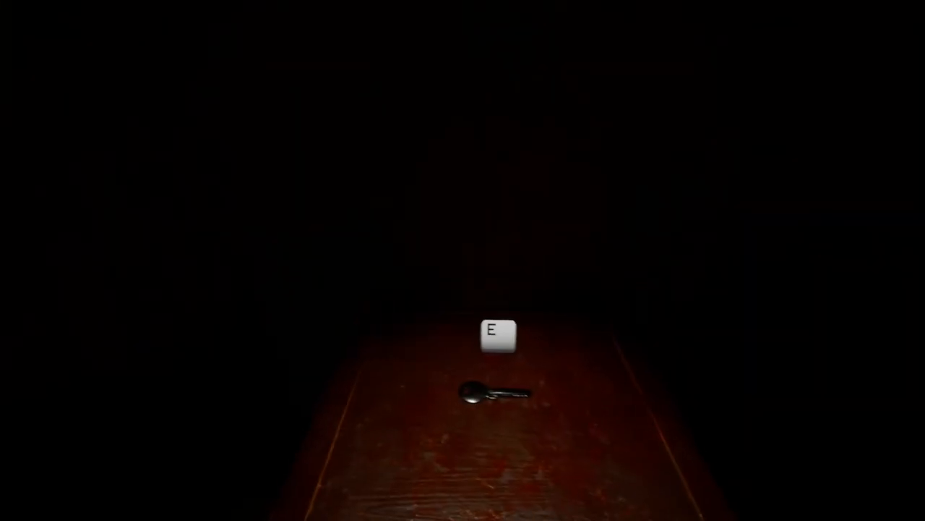
pyautogui.press('e')
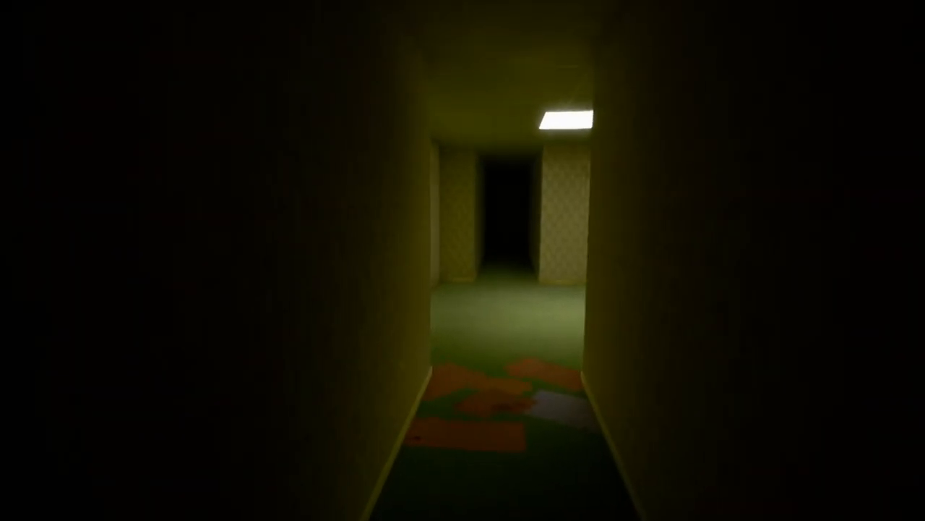
pyautogui.press('w')
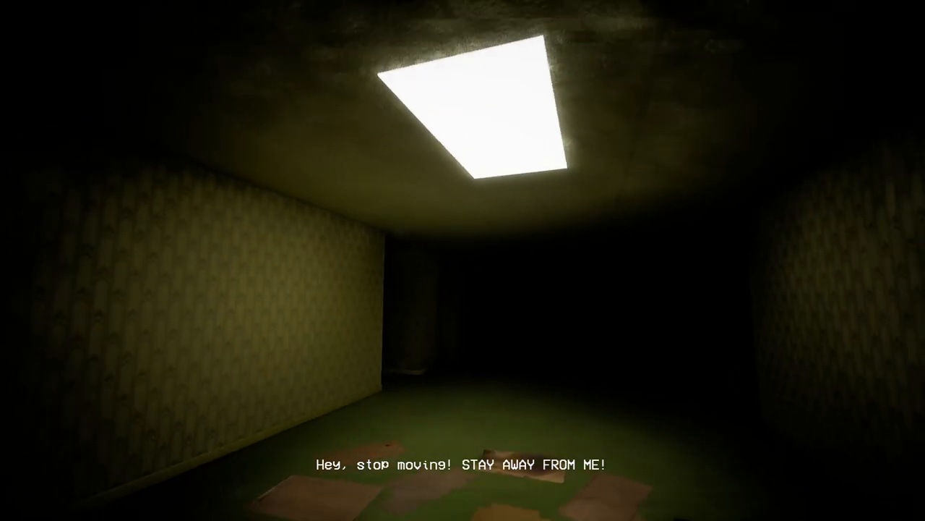
# Step: Move away from the shouting voice toward the lit corridor with scattered papers
pyautogui.press('w')
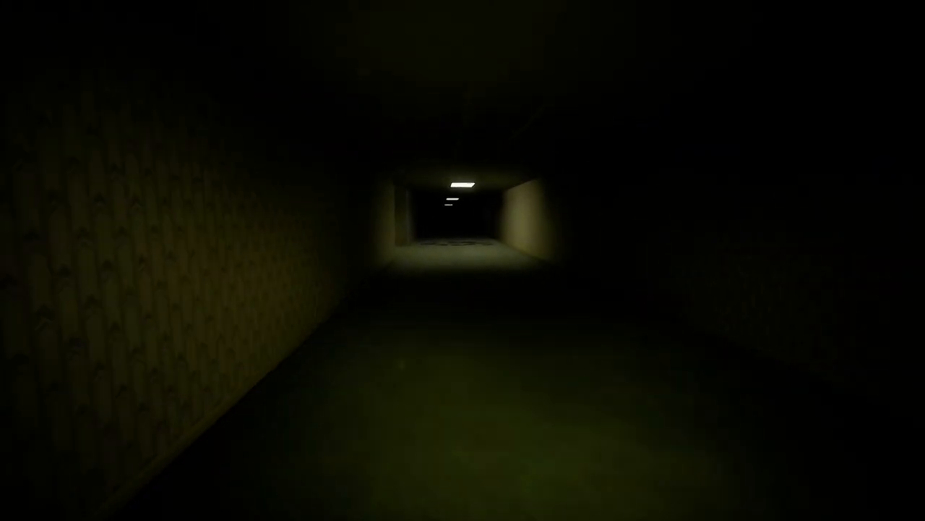
pyautogui.press('w')
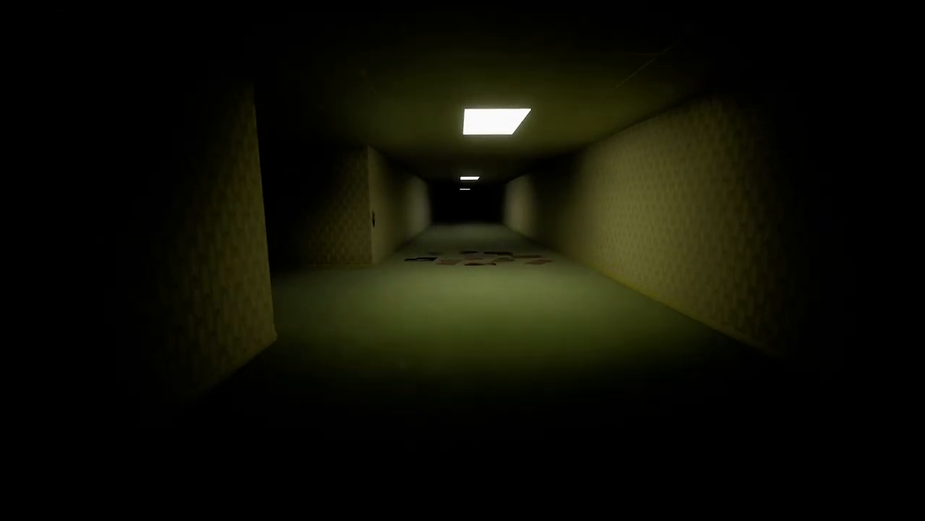
pyautogui.press('w')
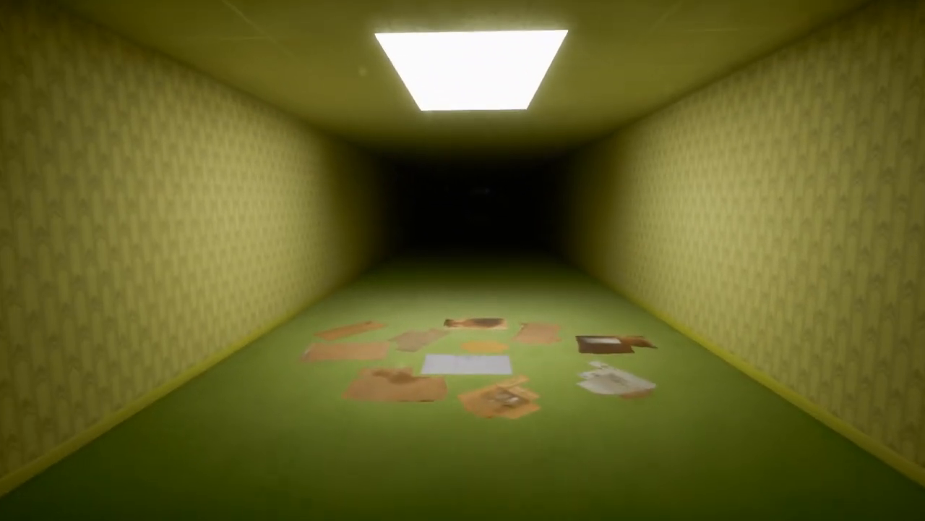
pyautogui.moveTo(462, 261)
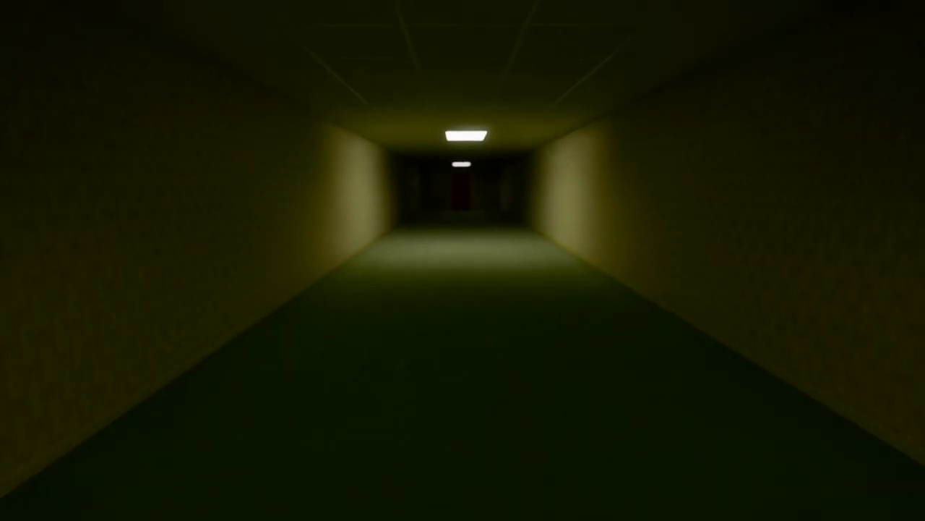
# Step: Walk toward the red door into the dim room with dark floor writing
pyautogui.press('w')
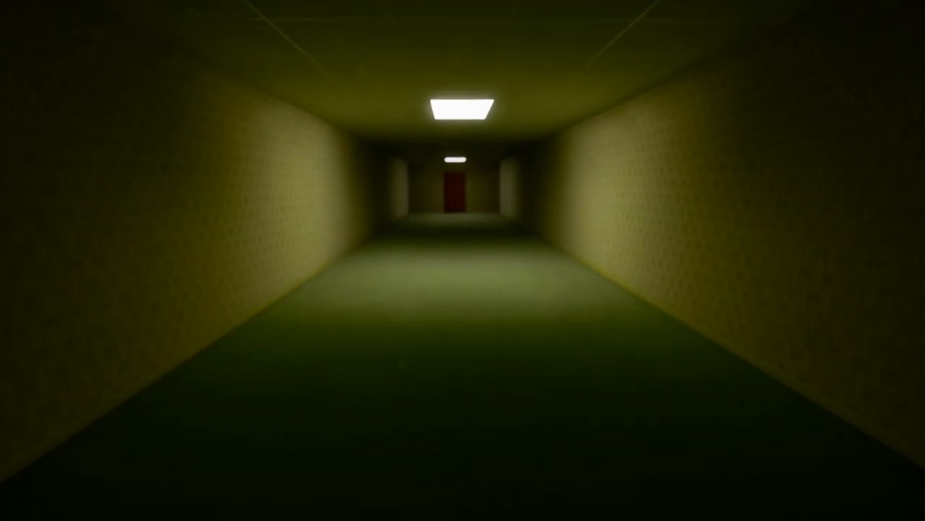
pyautogui.press('w')
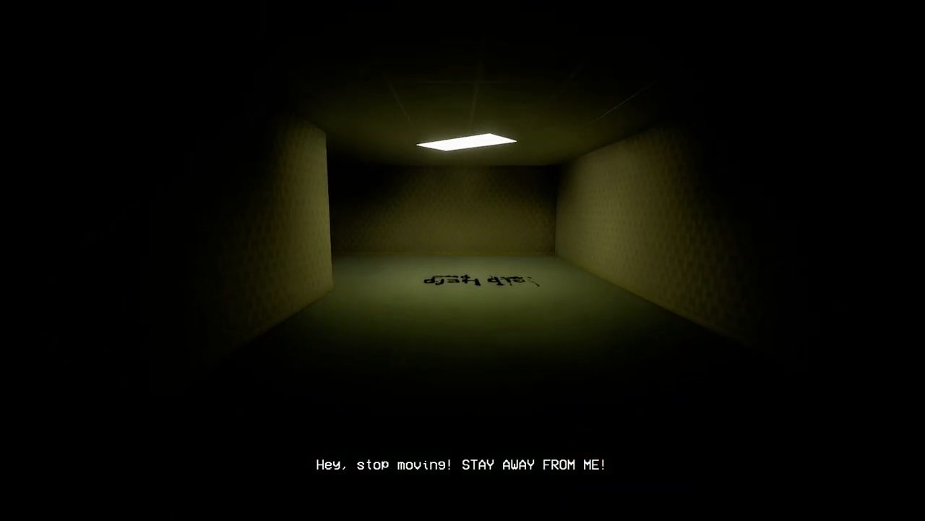
# Step: Walk from the floor-writing room down the long lit corridor, over the scattered papers toward the darkness
pyautogui.press('w')
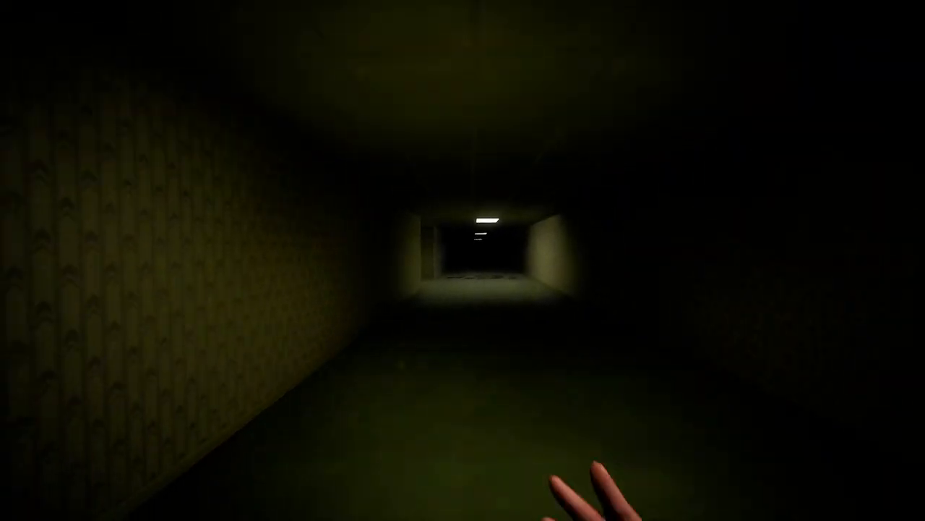
pyautogui.press('w')
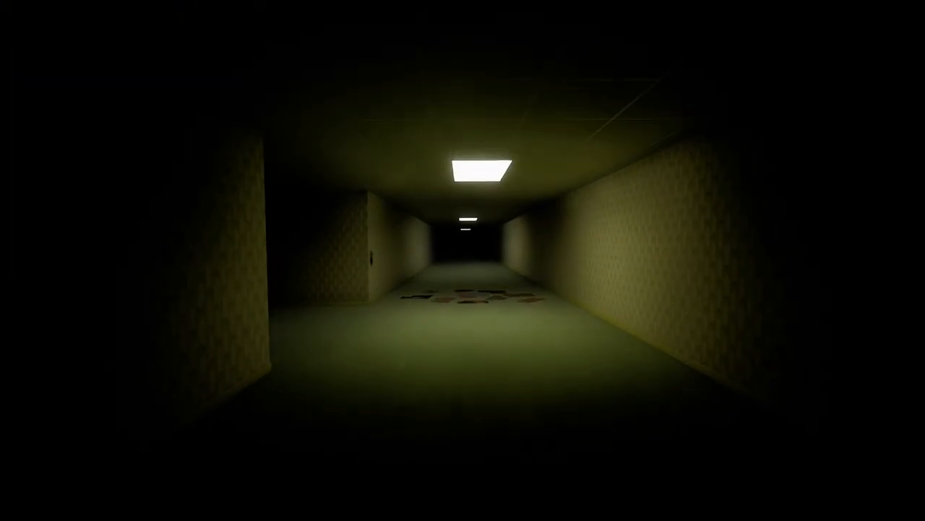
pyautogui.press('w')
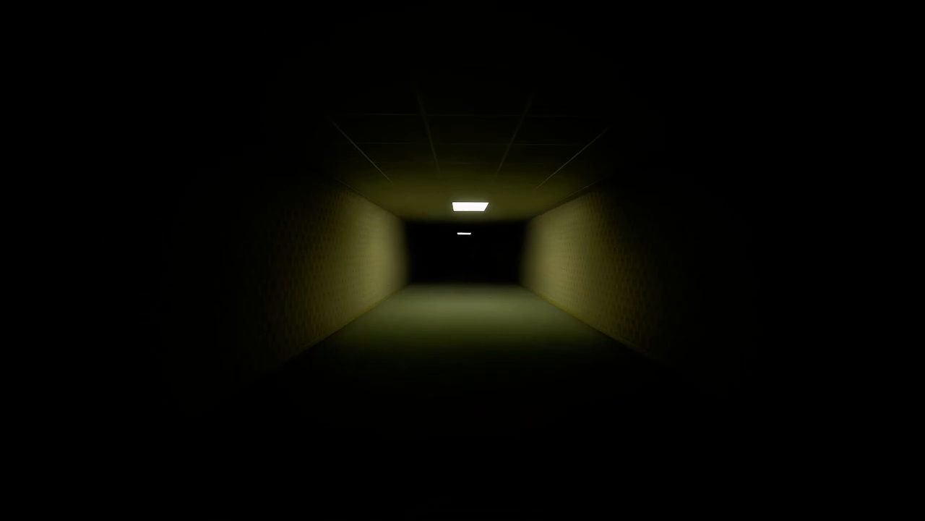
pyautogui.press('w')
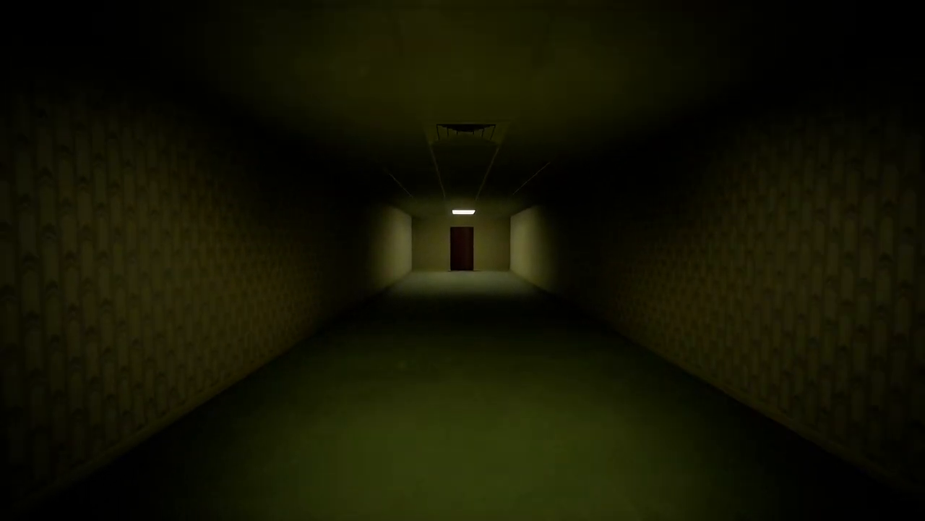
pyautogui.press('w')
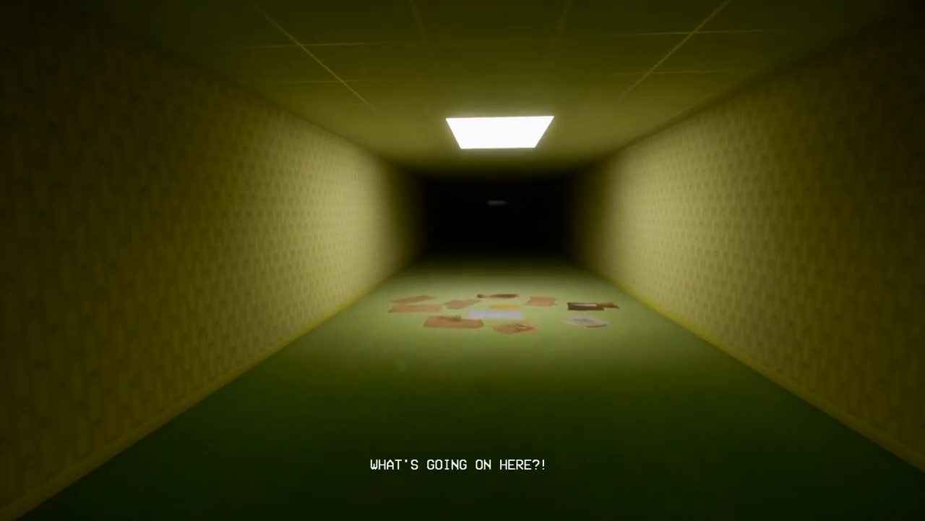
pyautogui.press('w')
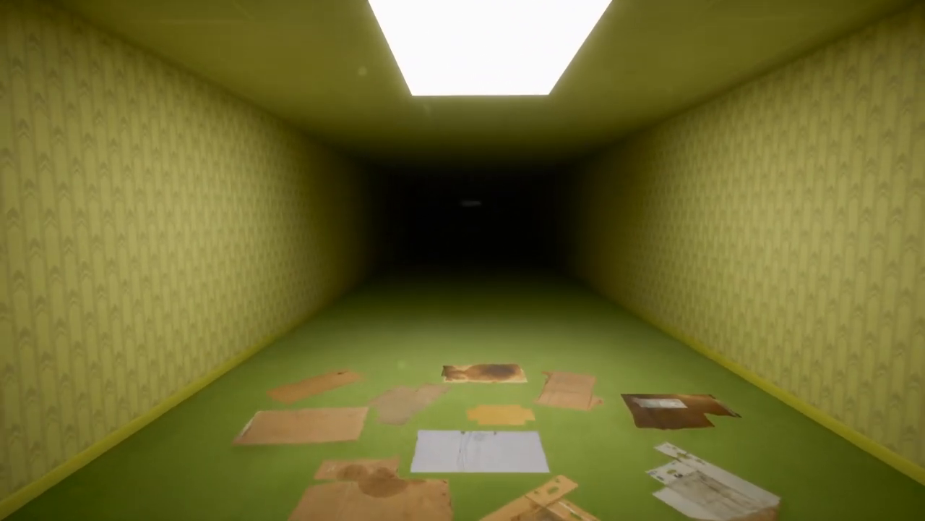
pyautogui.press('w')
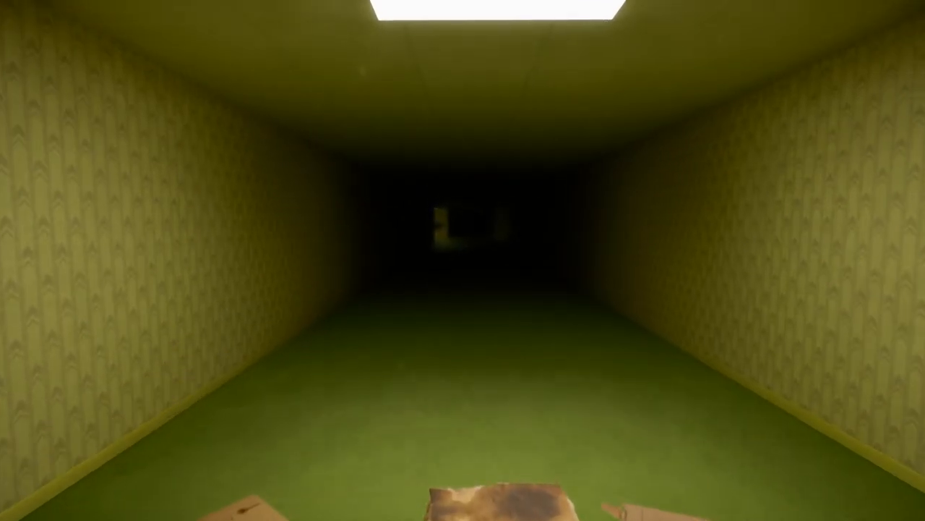